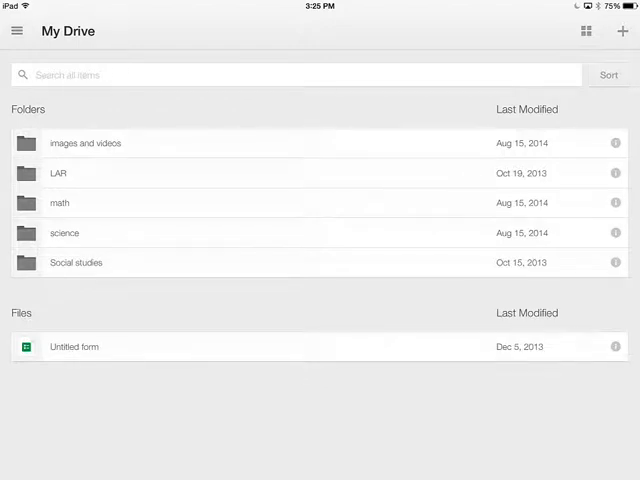
# Step: Open the science folder in My Drive to reveal Visual Report.pdf
pyautogui.click(64, 232)
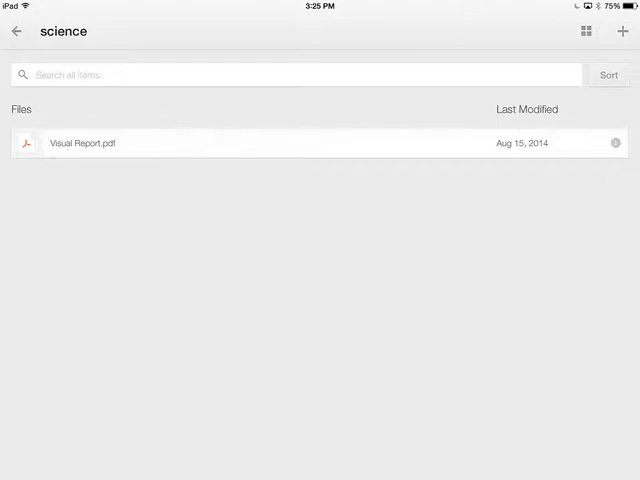
# Step: Show the details panel for Visual Report.pdf to reach its sharing options
pyautogui.click(620, 142)
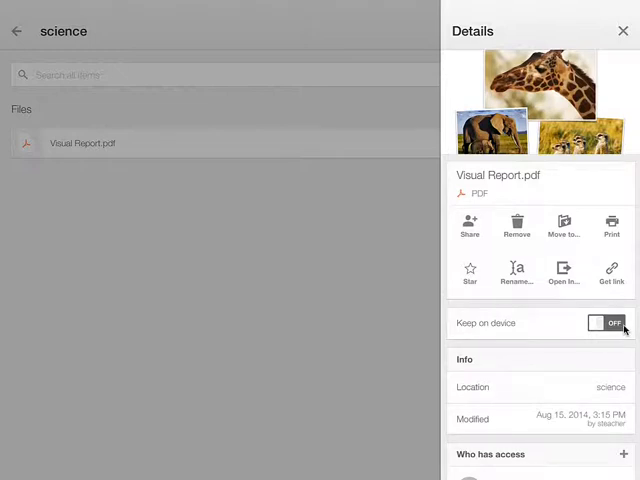
pyautogui.moveTo(618, 330)
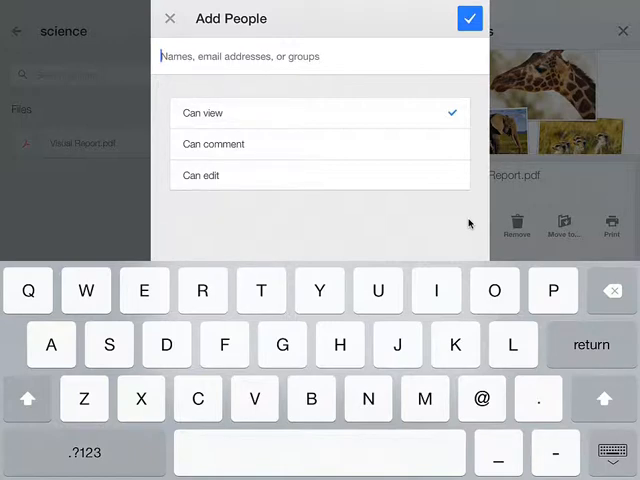
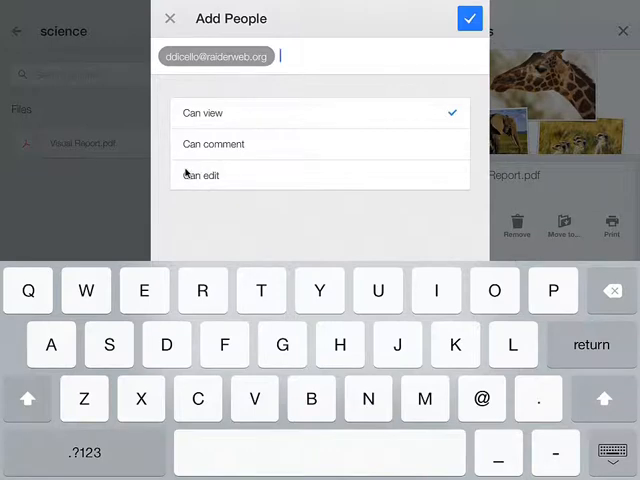
pyautogui.moveTo(200, 190)
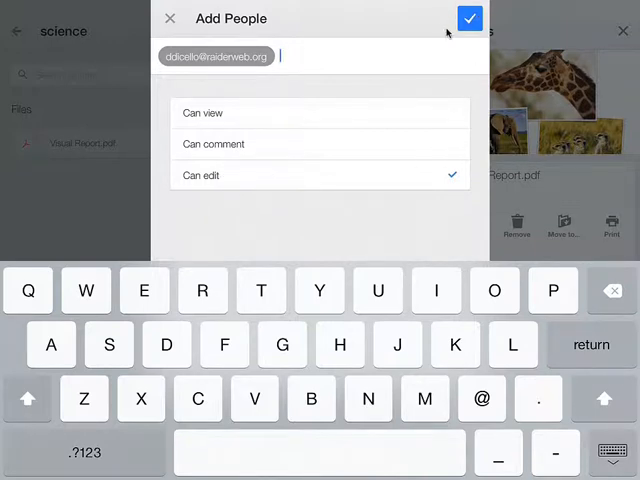
pyautogui.click(470, 18)
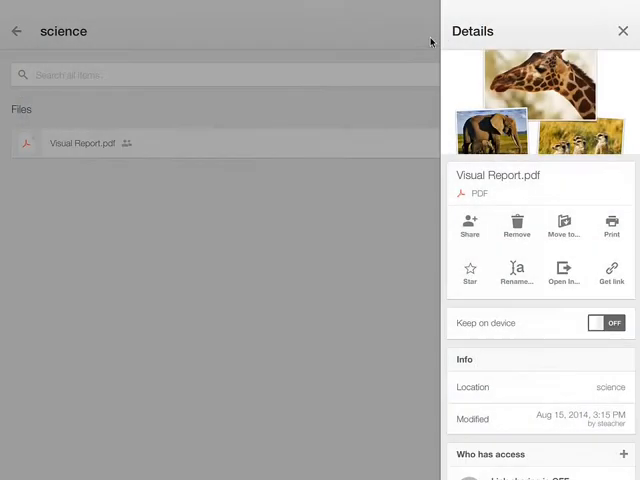
pyautogui.moveTo(496, 168)
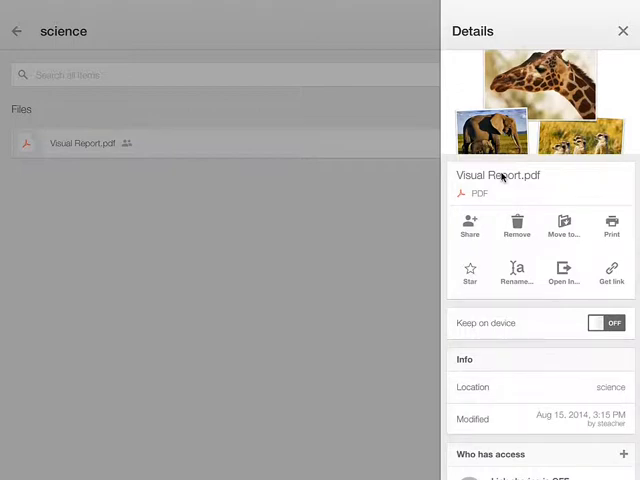
pyautogui.moveTo(524, 304)
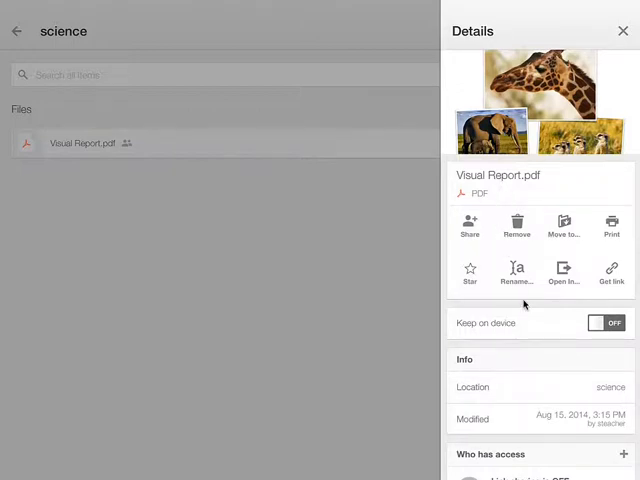
pyautogui.moveTo(538, 320)
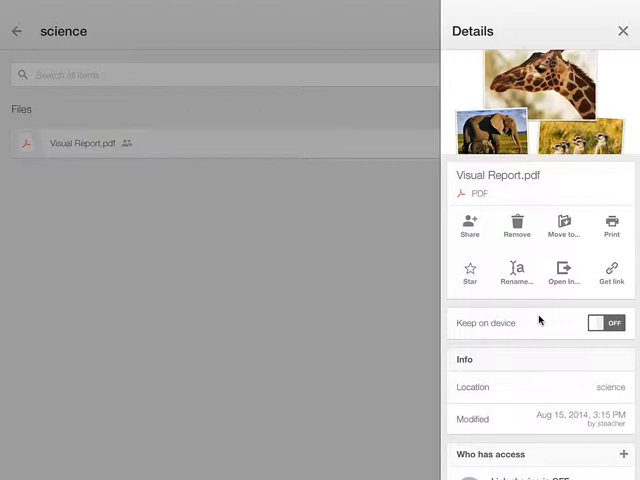
pyautogui.scroll(-3)
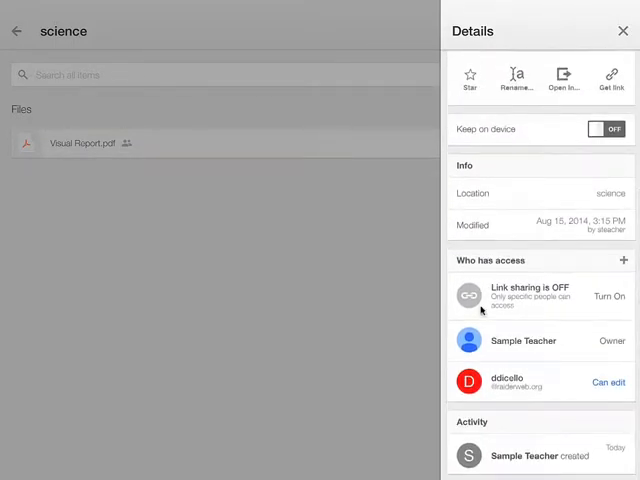
pyautogui.moveTo(558, 344)
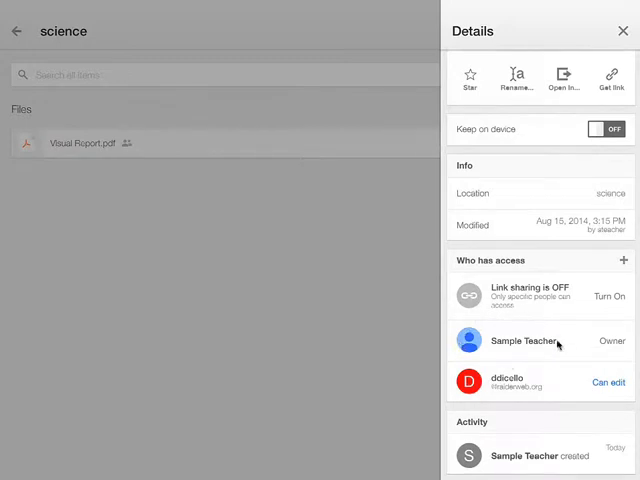
pyautogui.moveTo(516, 400)
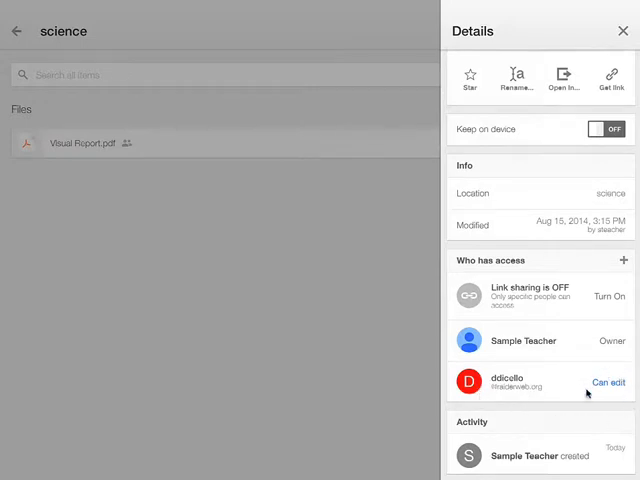
pyautogui.moveTo(584, 392)
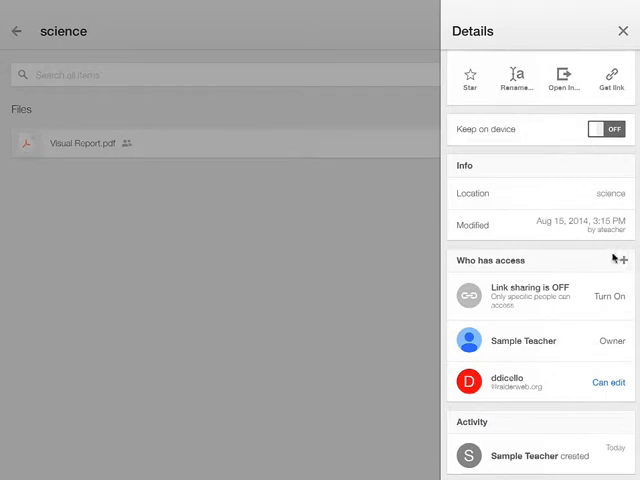
pyautogui.moveTo(496, 388)
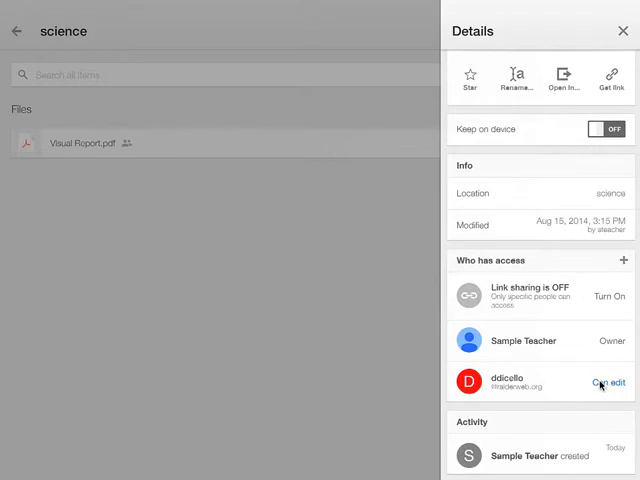
pyautogui.click(606, 382)
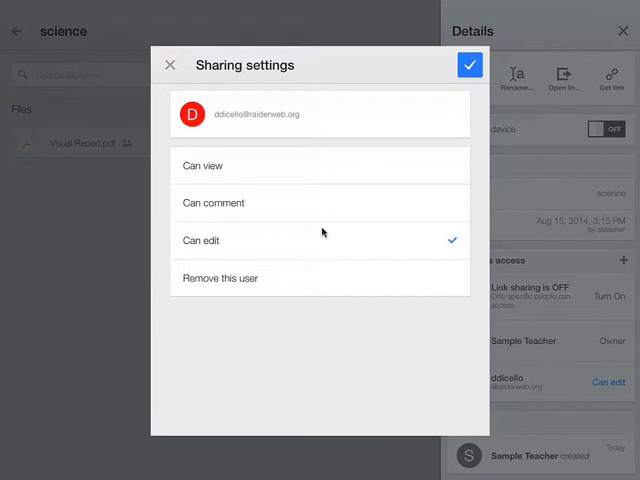
# Step: Change the teacher's access to Visual Report.pdf from Can edit to Can view
pyautogui.click(202, 164)
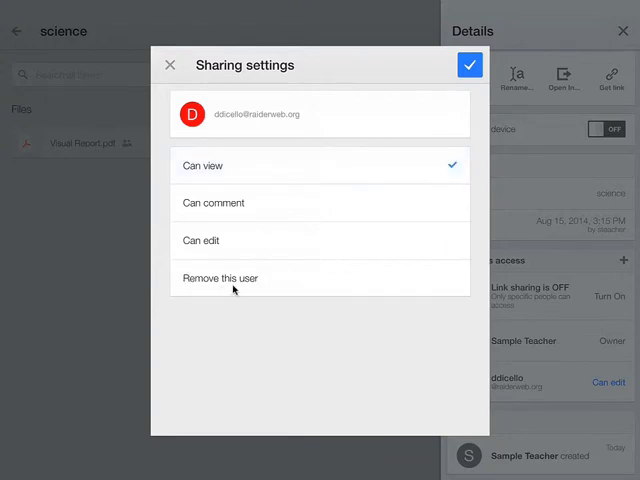
pyautogui.click(468, 64)
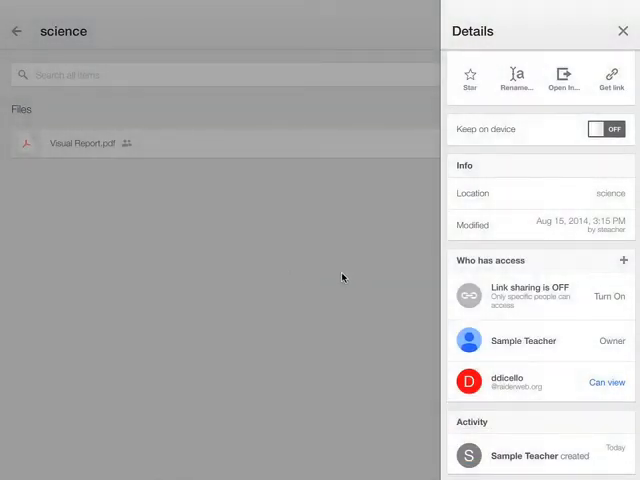